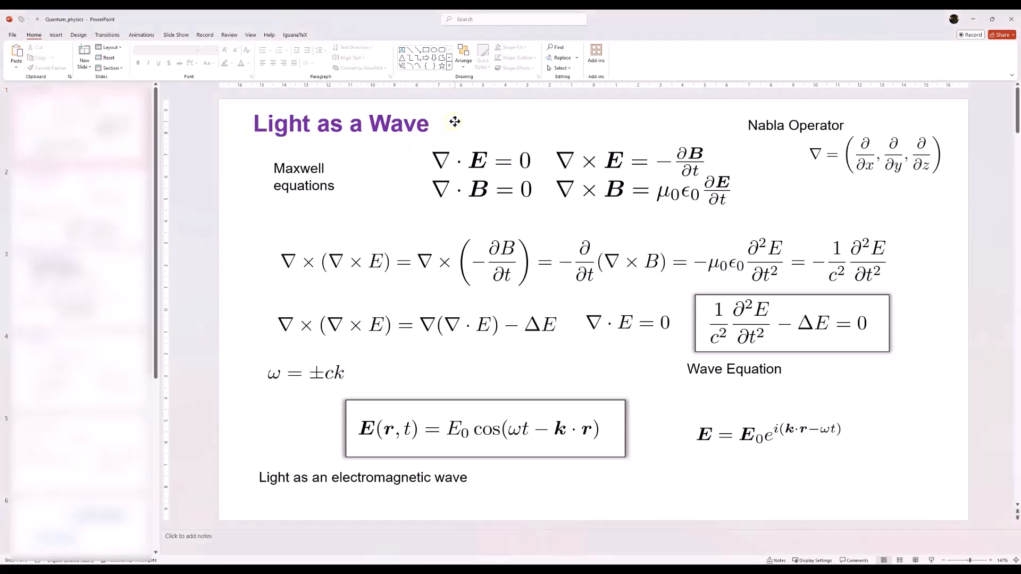
- Click through the Nabla Operator and Maxwell equation images, then select the 1D Schrödinger equation
{"action": "left_click", "coordinate": [896, 154]}
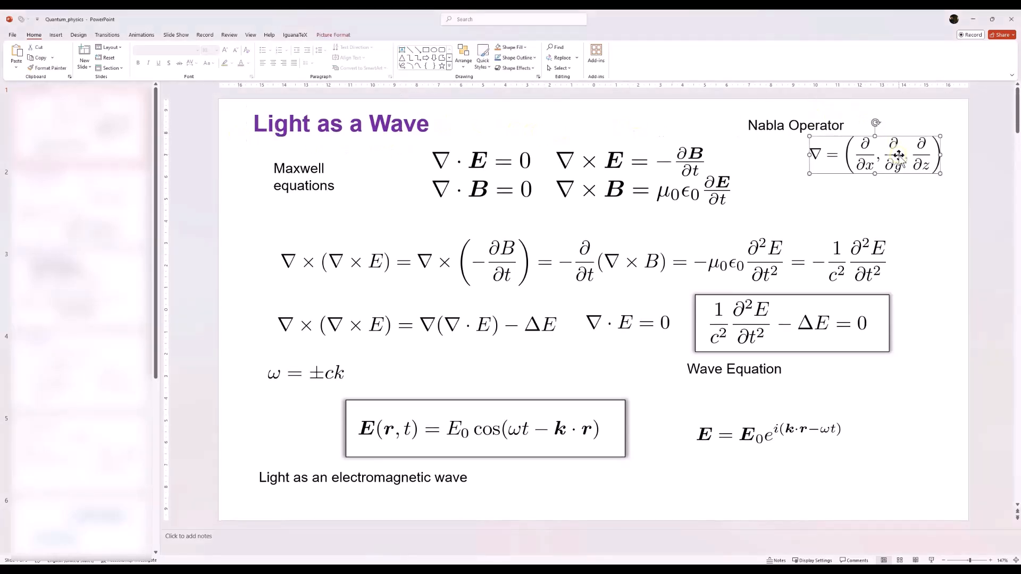
{"action": "left_click", "coordinate": [324, 169]}
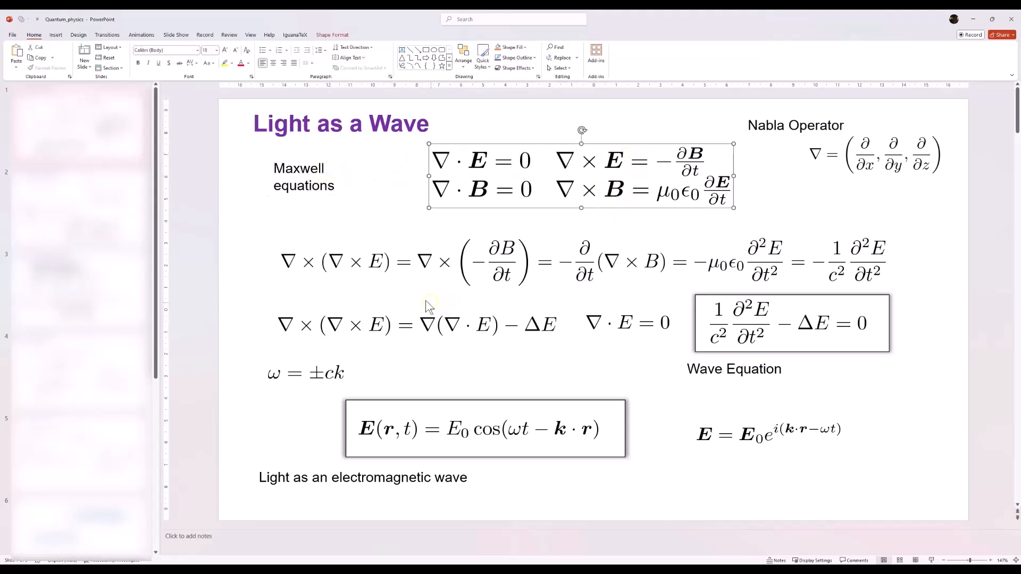
{"action": "left_click", "coordinate": [361, 266]}
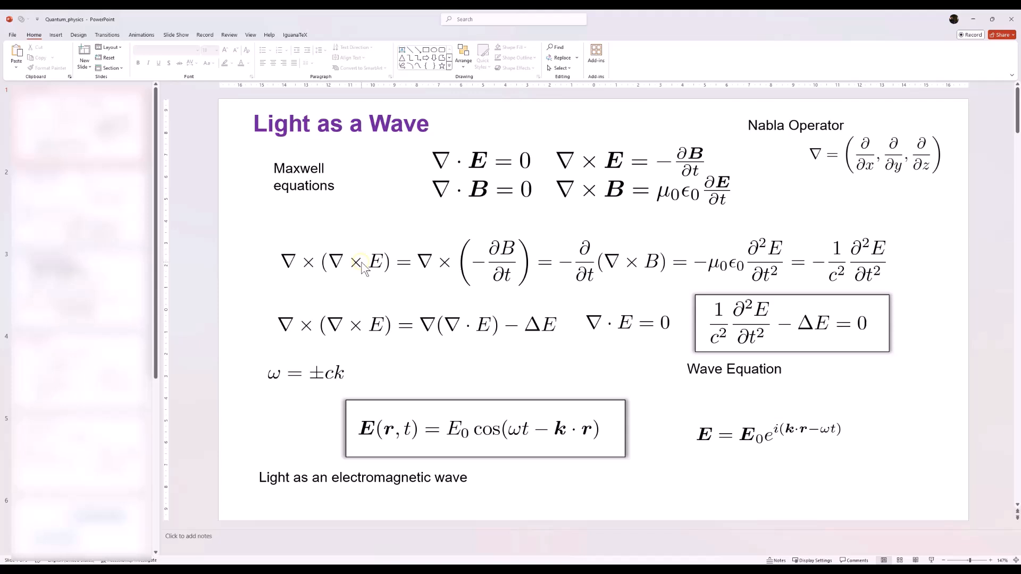
{"action": "mouse_move", "coordinate": [773, 264]}
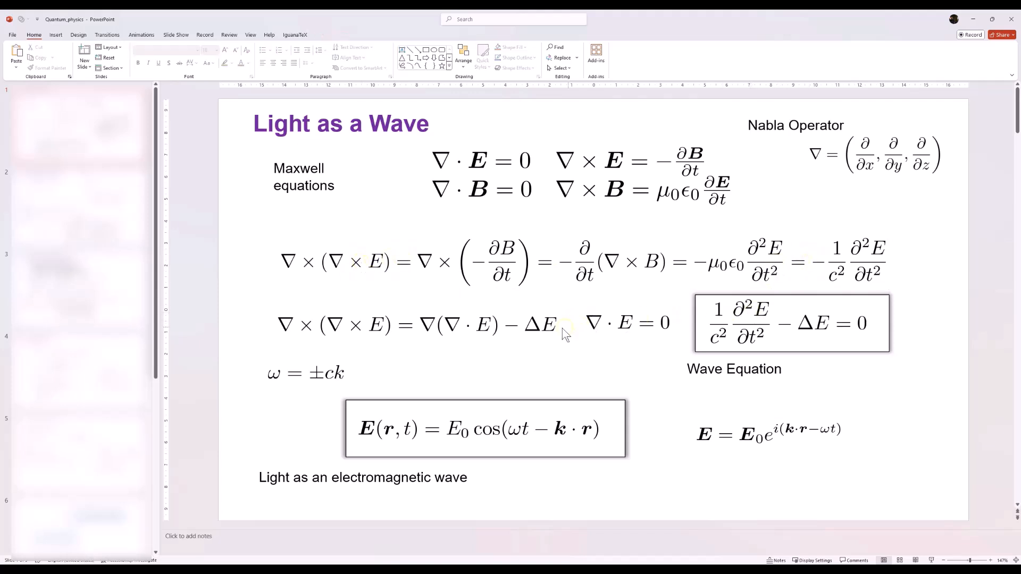
{"action": "left_click", "coordinate": [599, 324]}
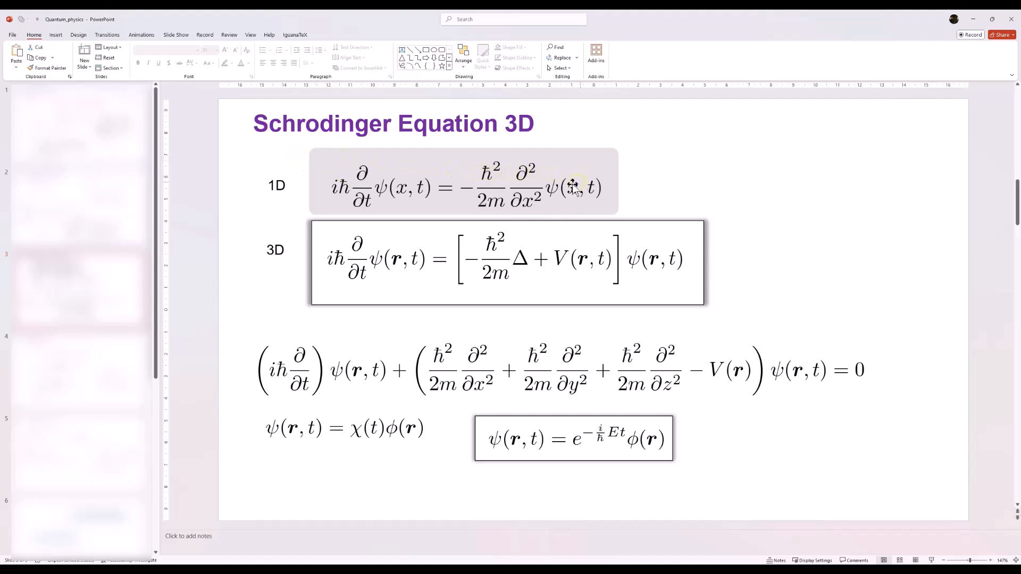
{"action": "left_click", "coordinate": [568, 186]}
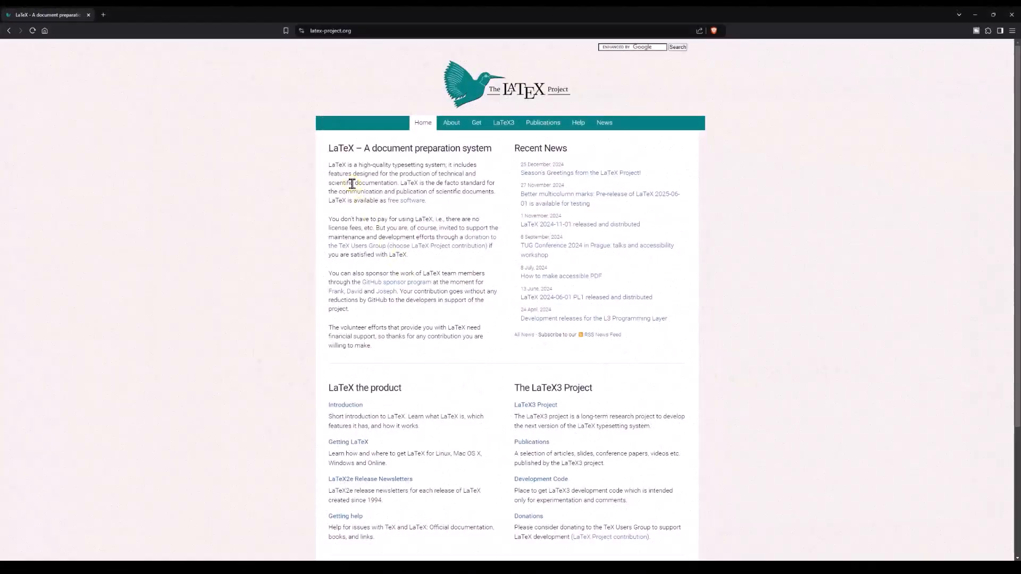
{"action": "double_click", "coordinate": [336, 165]}
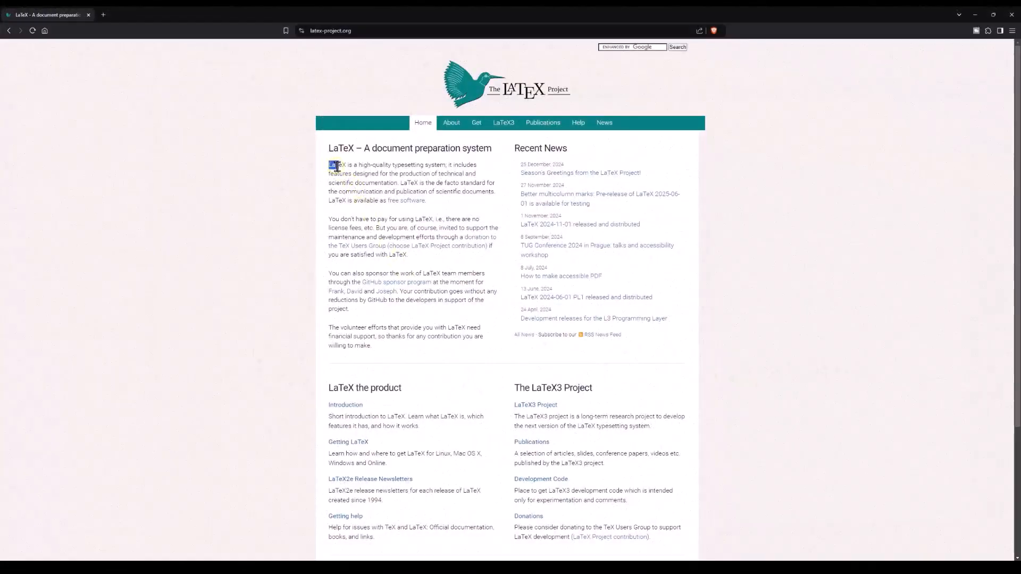
{"action": "left_click_drag", "start_coordinate": [329, 165], "coordinate": [381, 183]}
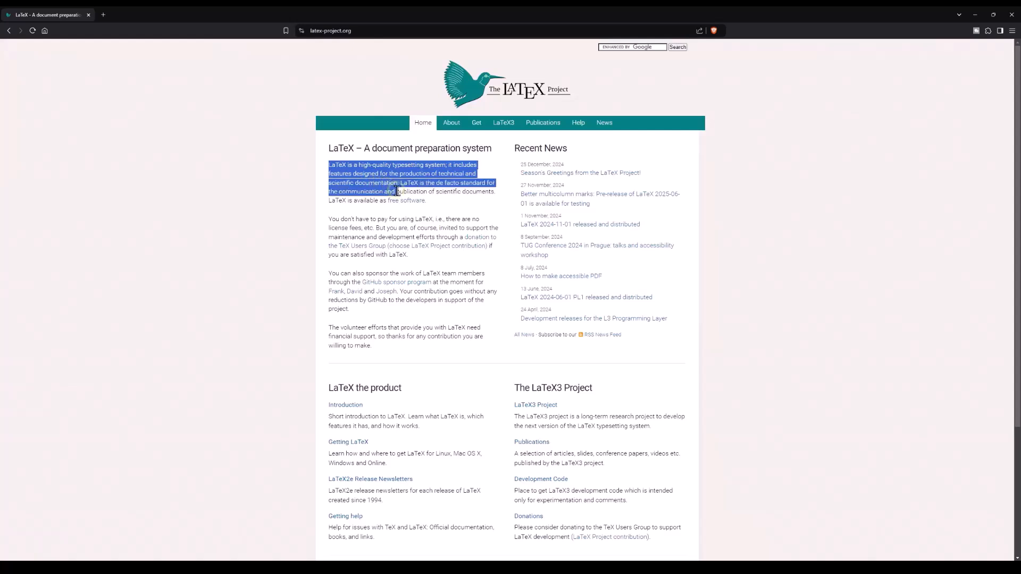
{"action": "left_click_drag", "start_coordinate": [397, 191], "coordinate": [433, 200]}
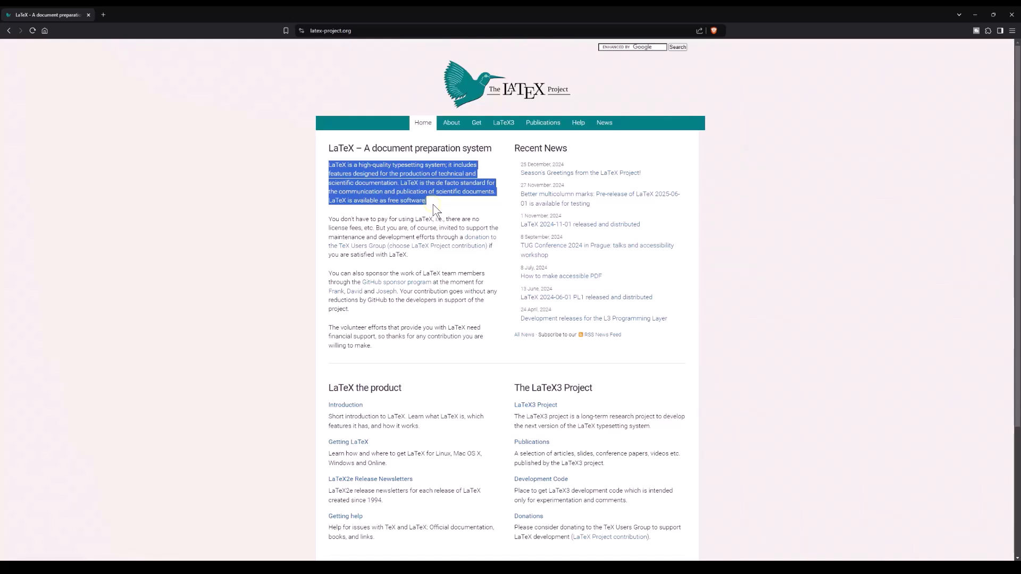
{"action": "mouse_move", "coordinate": [446, 246]}
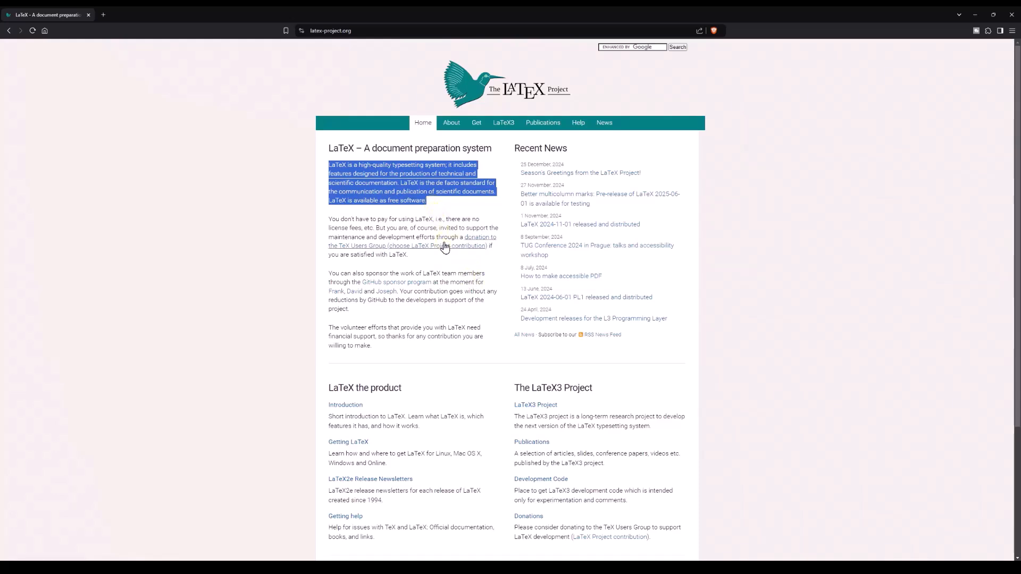
{"action": "left_click", "coordinate": [459, 210]}
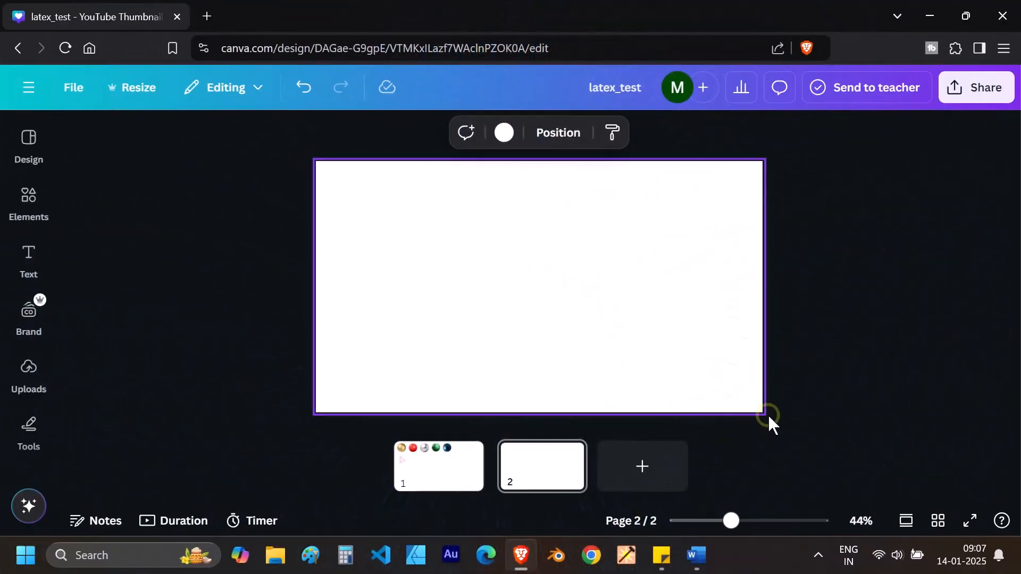
- Zoom in on blank page 2, then open Text and the Apps directory
{"action": "left_click_drag", "start_coordinate": [731, 521], "coordinate": [738, 521]}
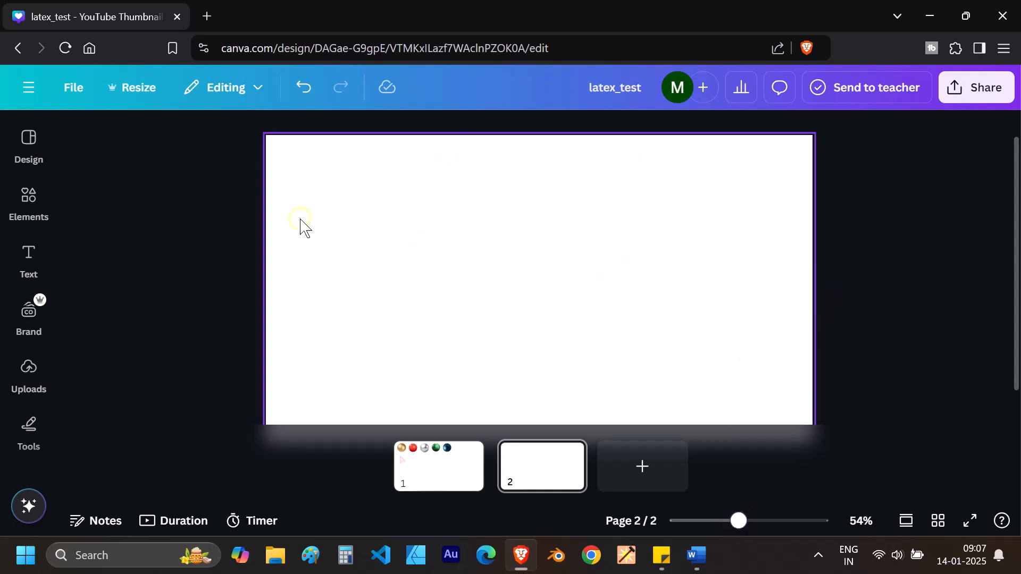
{"action": "mouse_move", "coordinate": [281, 214]}
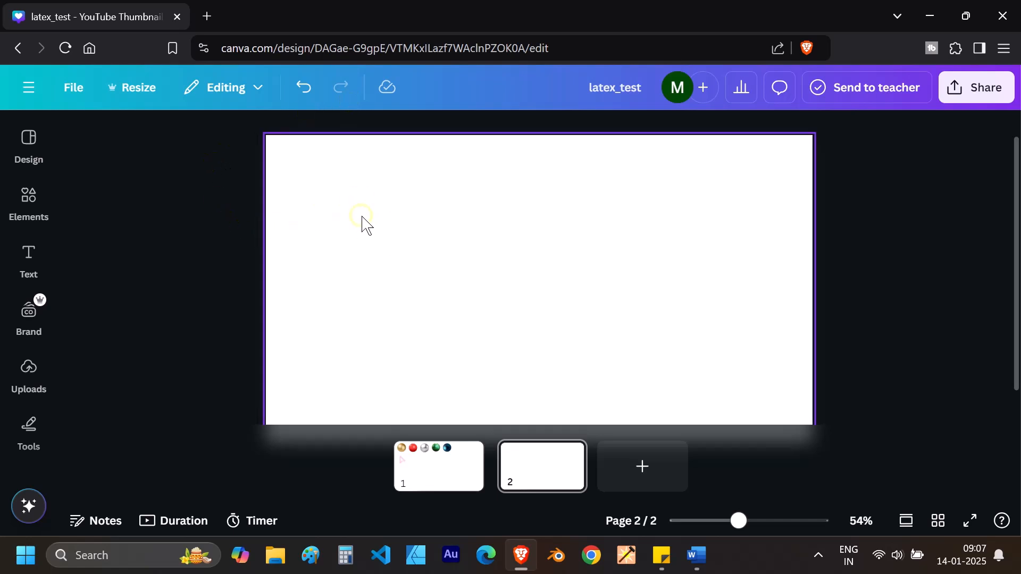
{"action": "left_click", "coordinate": [29, 259]}
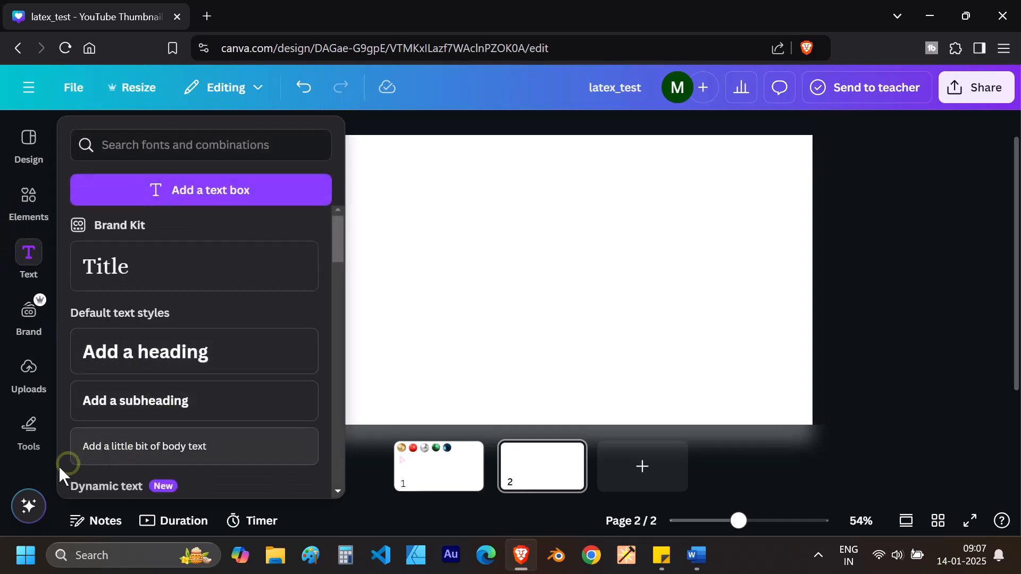
{"action": "left_click", "coordinate": [28, 389]}
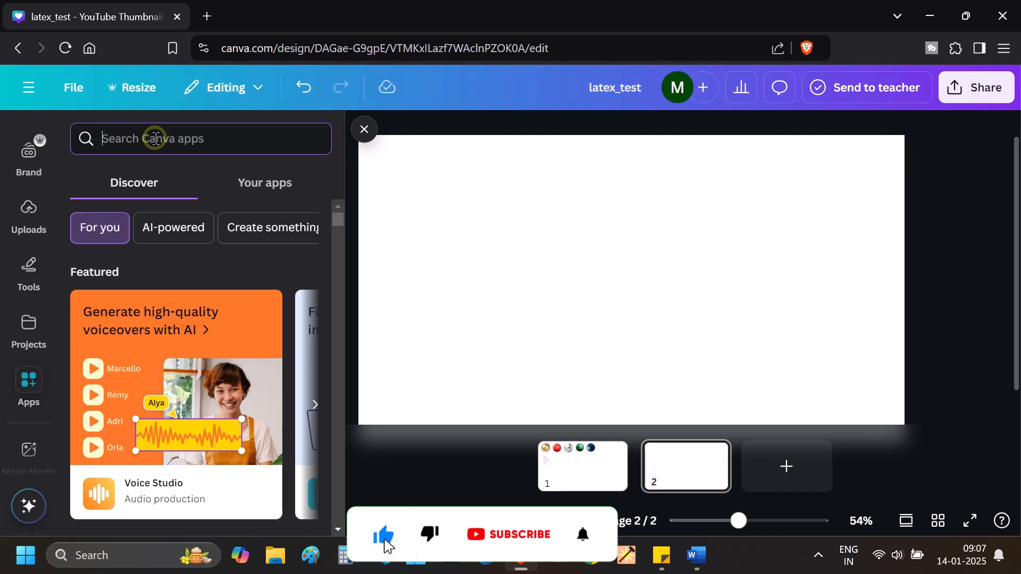
- Search Canva apps for 'latex math' and pick the LaTeX Math suggestion
{"action": "type", "text": "latex"}
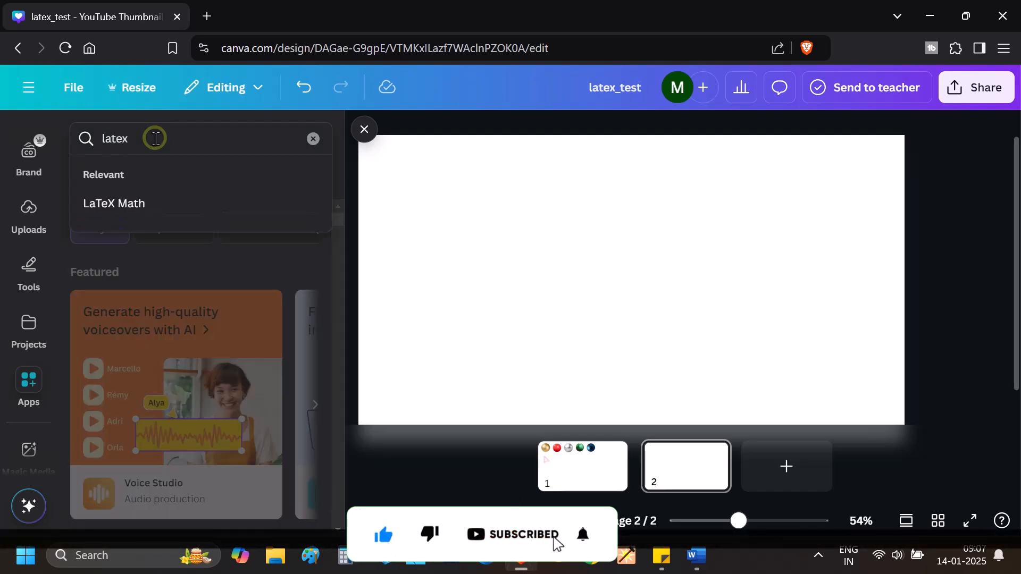
{"action": "type", "text": "math"}
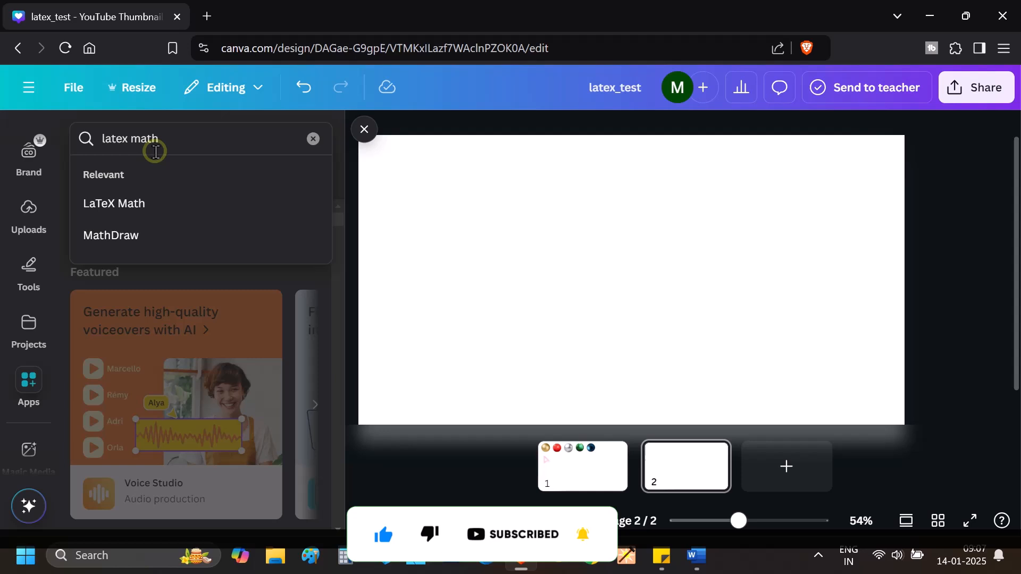
{"action": "left_click", "coordinate": [114, 203]}
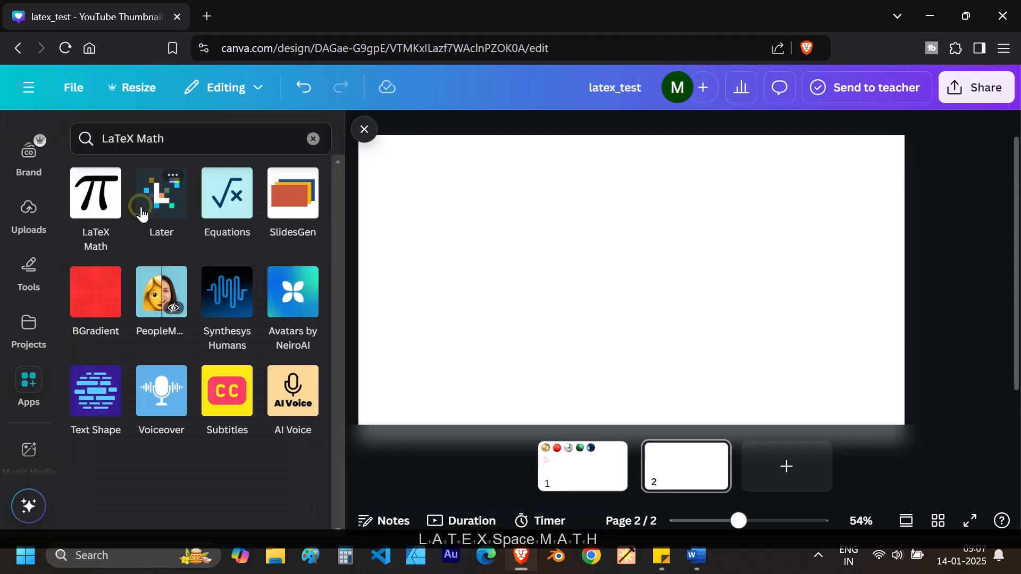
{"action": "mouse_move", "coordinate": [98, 217]}
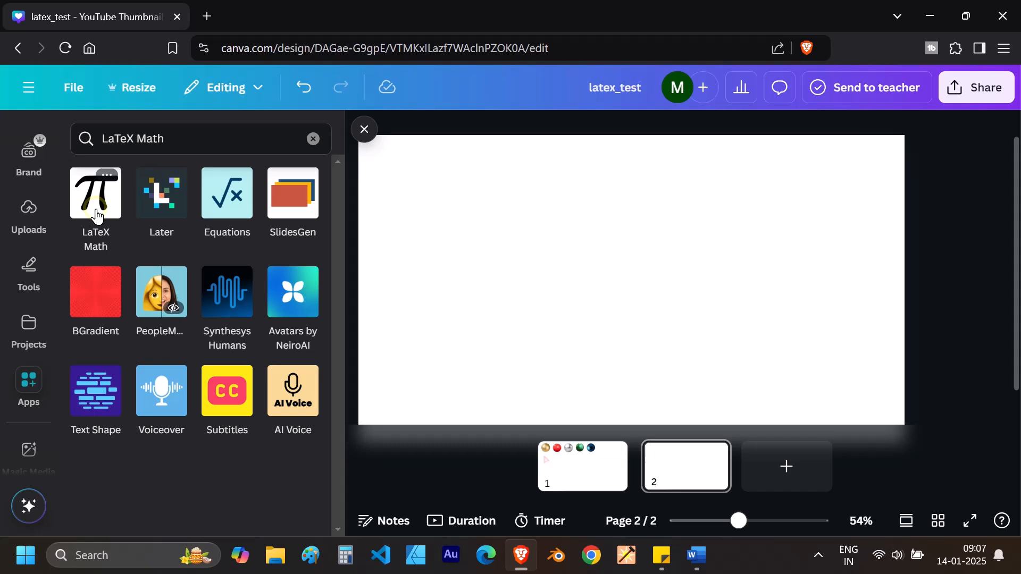
- In LaTeX Math, enter the formula \alpha=\beta +\gamma
{"action": "left_click", "coordinate": [96, 195]}
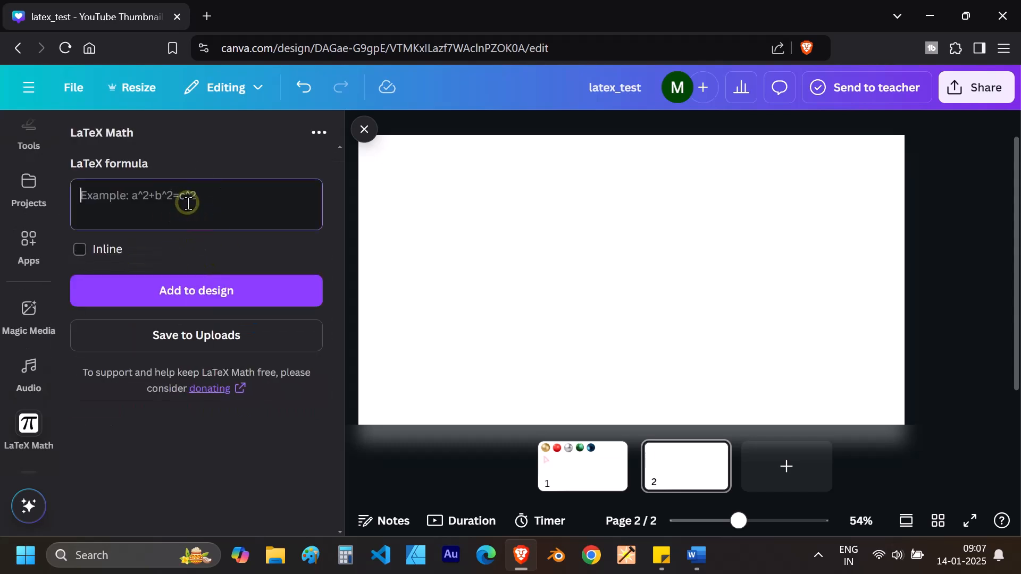
{"action": "type", "text": "\\alpha"}
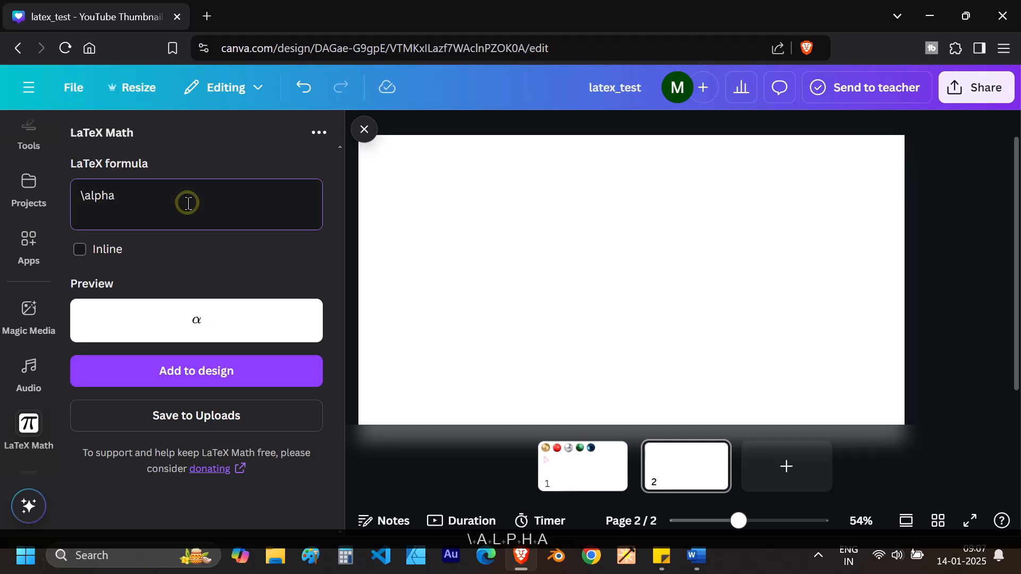
{"action": "type", "text": "=\\beta"}
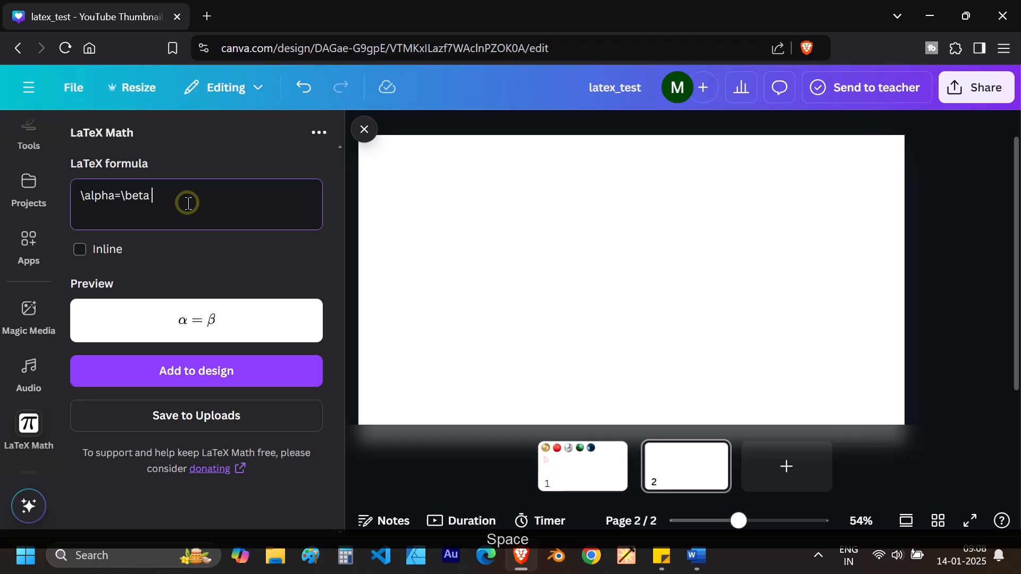
{"action": "type", "text": "+\\g"}
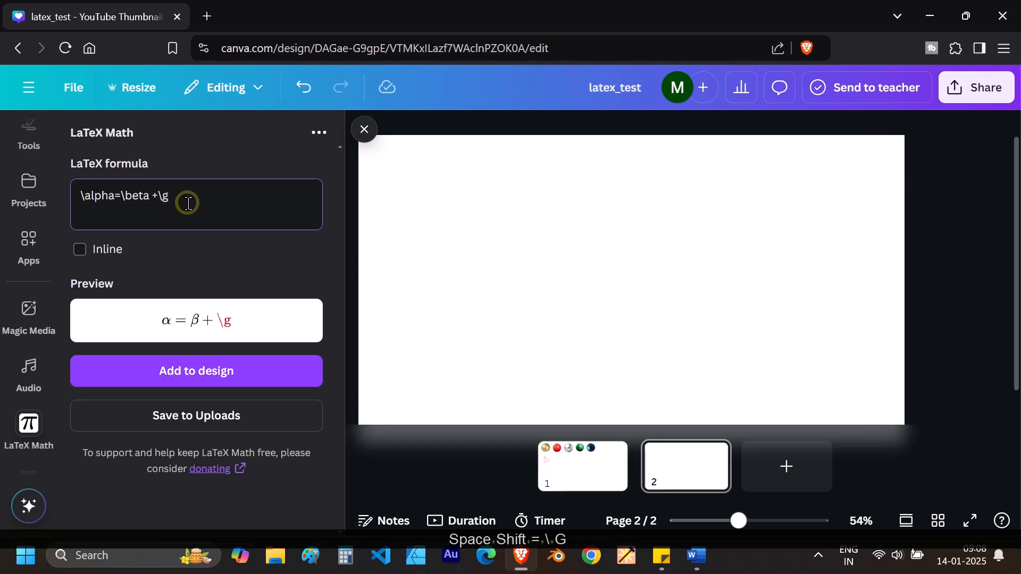
{"action": "type", "text": "amma"}
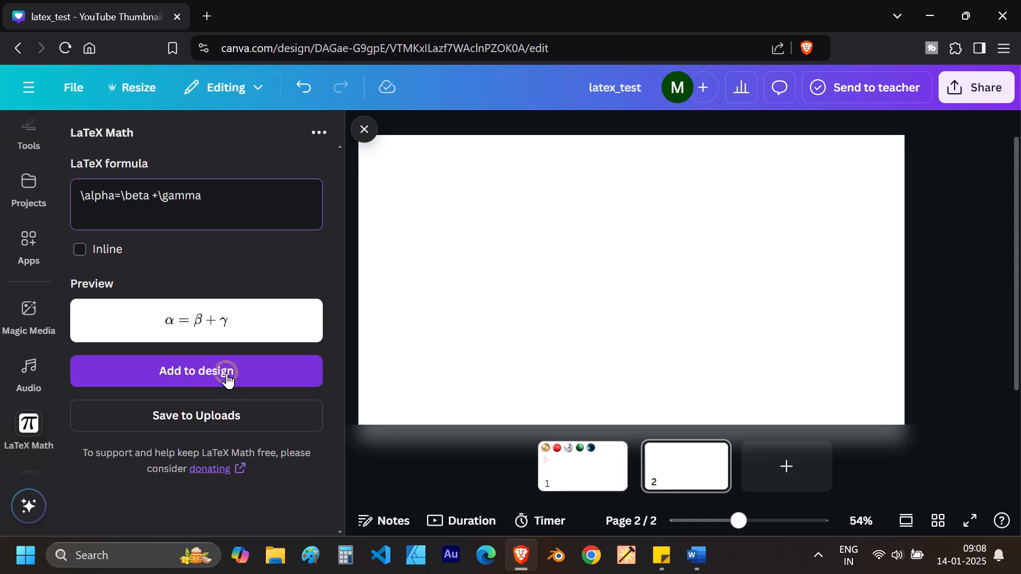
- Add the α = β + γ image to page 2 and shrink it
{"action": "left_click", "coordinate": [196, 371]}
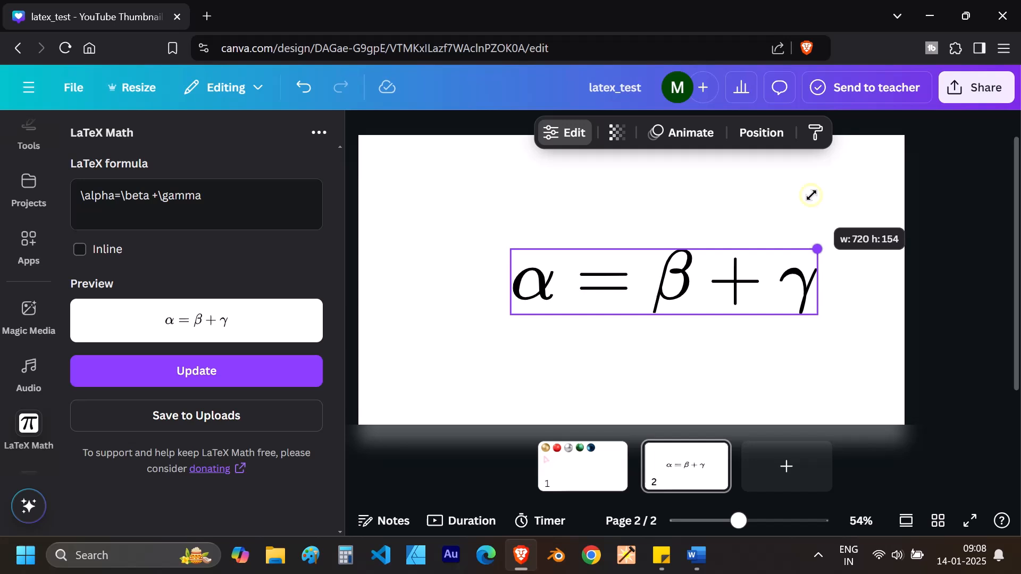
{"action": "left_click_drag", "start_coordinate": [818, 249], "coordinate": [786, 309]}
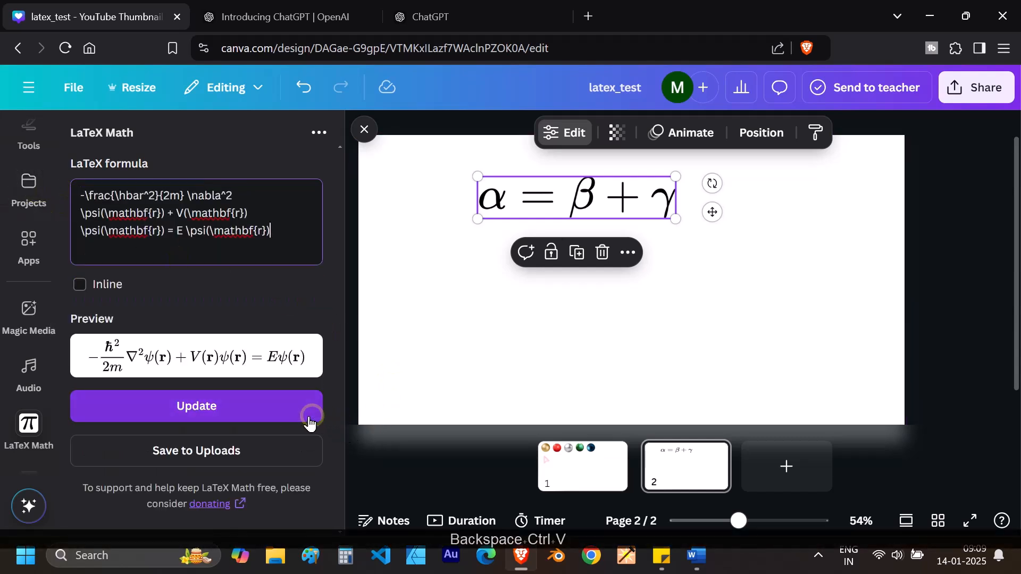
- Update the page 2 equation to the Schrödinger formula −ħ²/2m ∇²ψ(r) + V(r)ψ(r) = Eψ(r)
{"action": "left_click", "coordinate": [196, 406]}
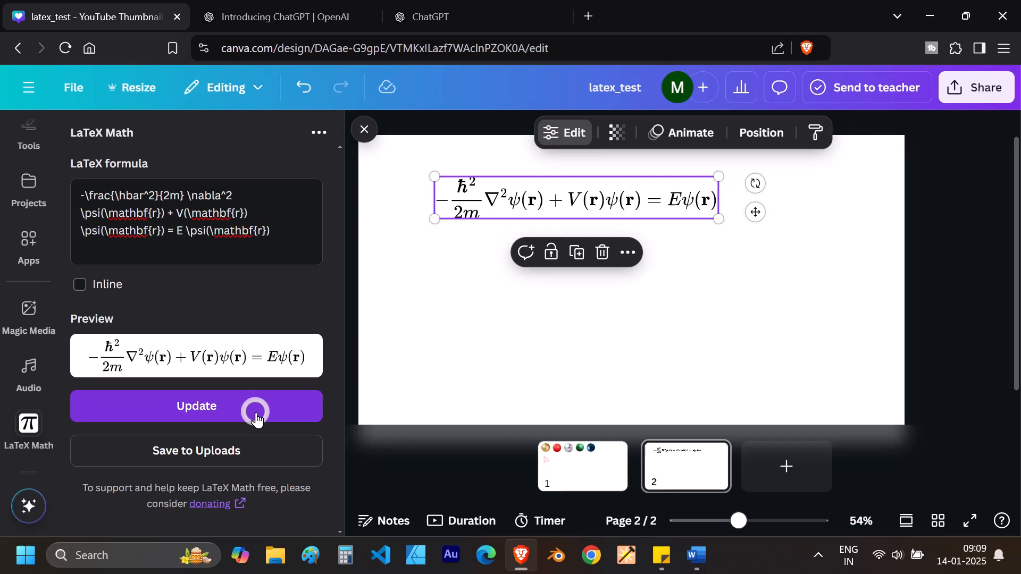